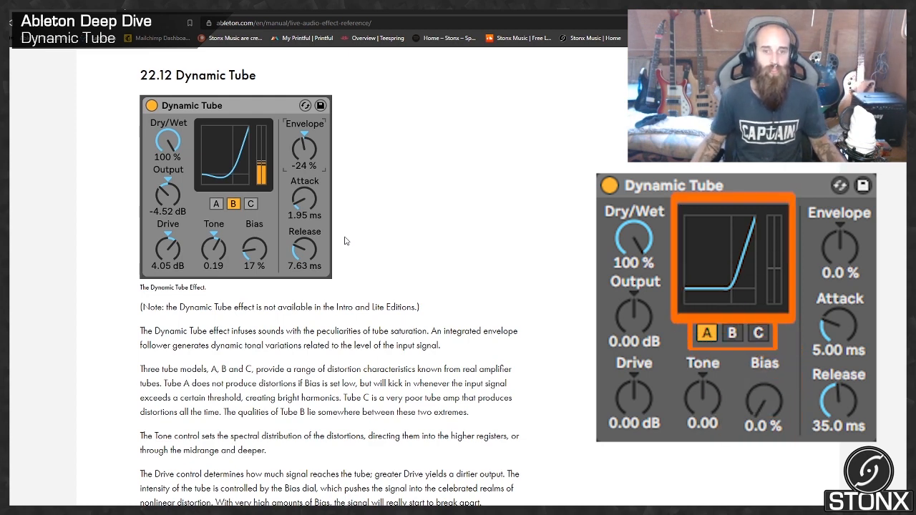
# Play the bass clip through Saturator, Multiband Dynamics and Dynamic Tube and watch its spectrum in SPAN.
pyautogui.click(759, 332)
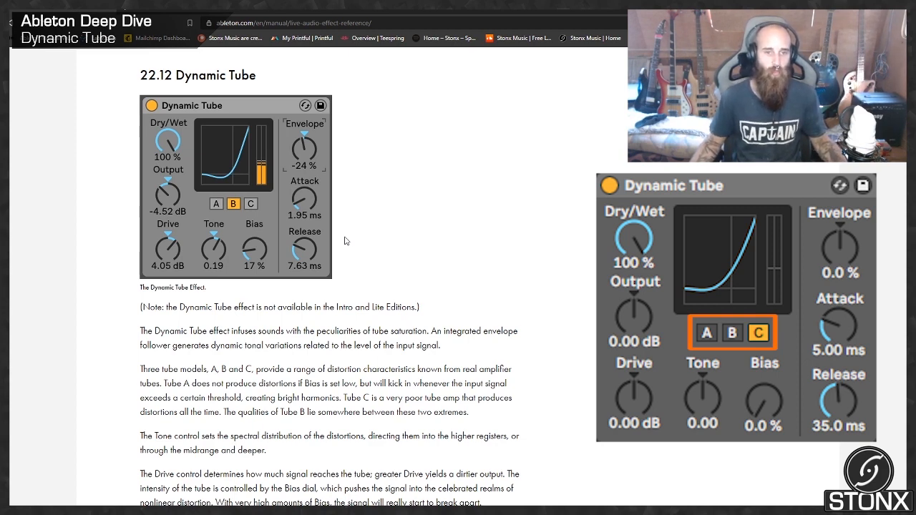
pyautogui.click(732, 332)
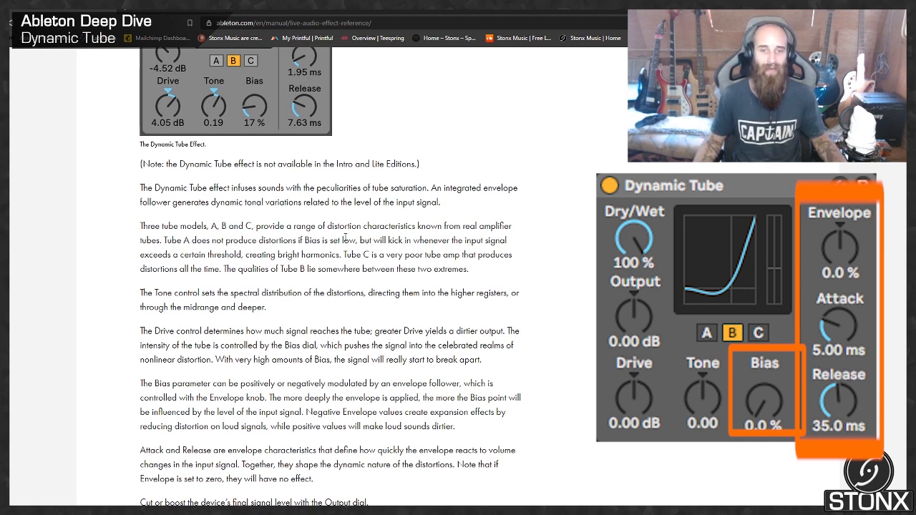
pyautogui.scroll(-3)
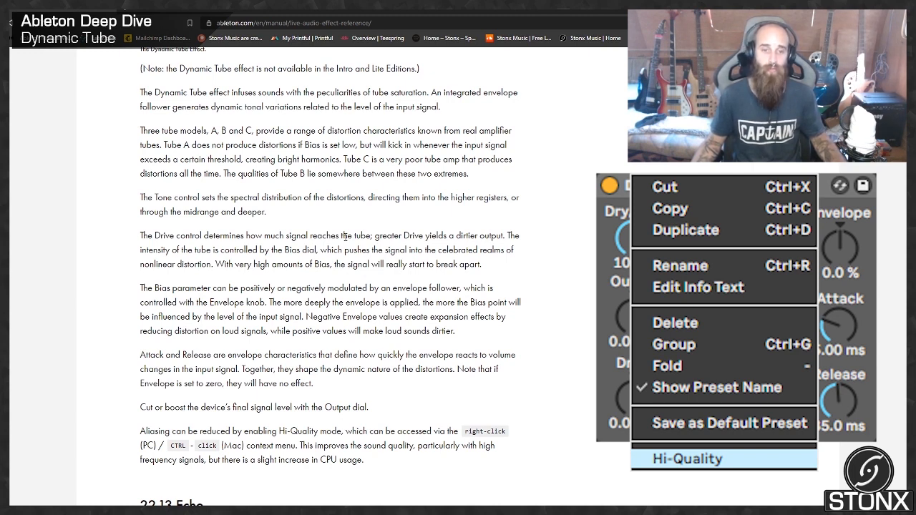
pyautogui.click(687, 459)
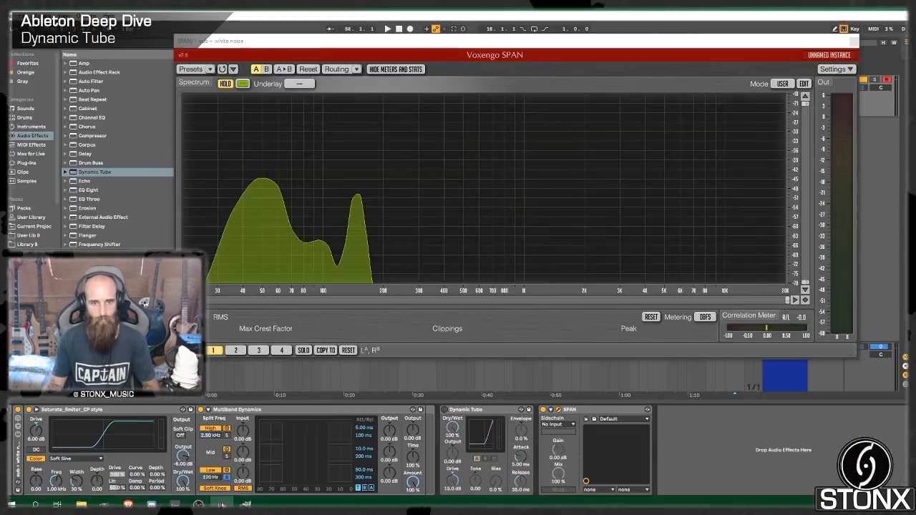
pyautogui.click(225, 83)
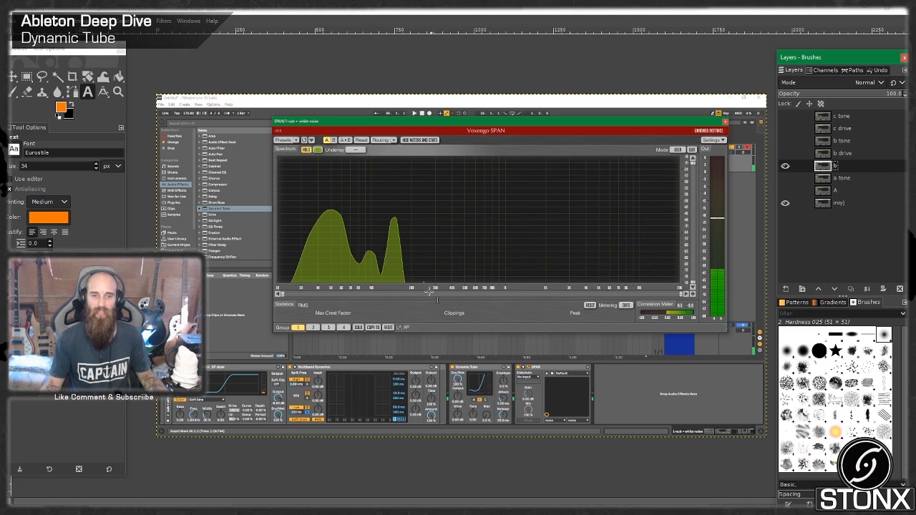
# Show the other spectrum screenshot layer, the one with the long series of harmonic peaks.
pyautogui.click(785, 165)
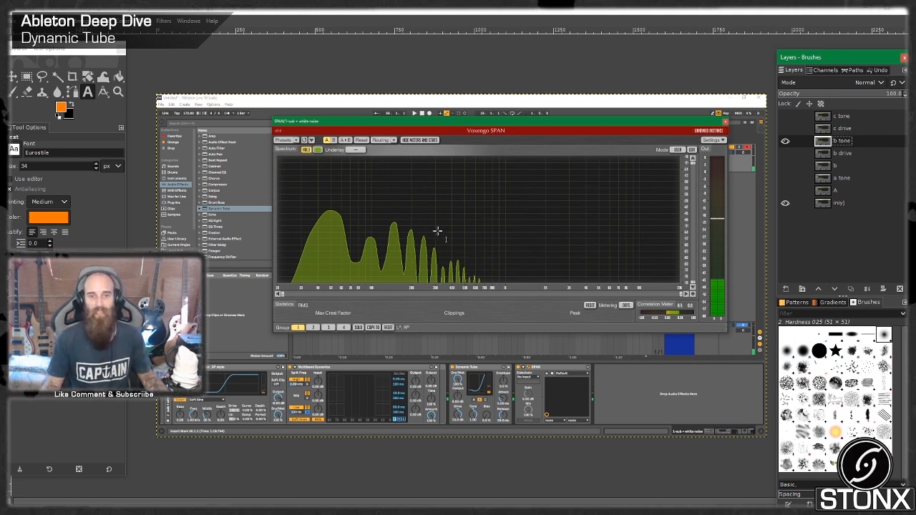
pyautogui.moveTo(467, 267)
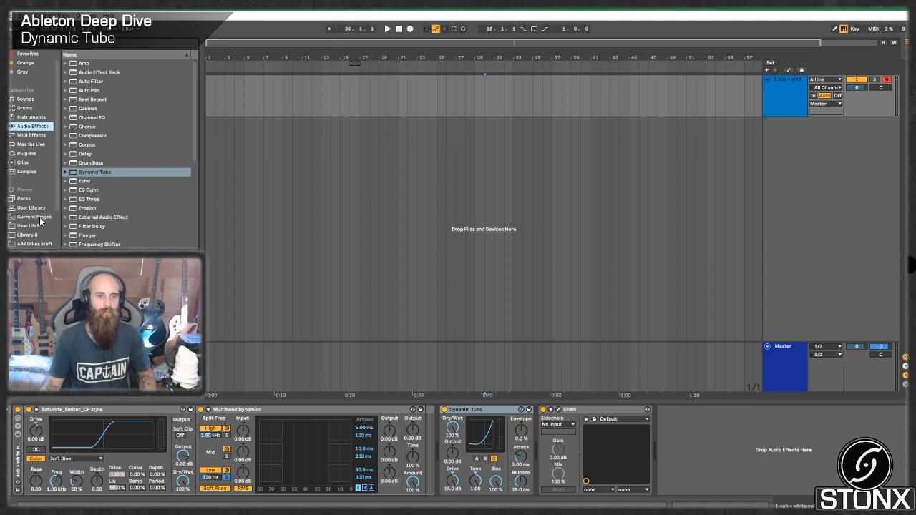
# Drag the Distorted Bass wav from the bass sample folder onto a new audio track and select it.
pyautogui.click(32, 208)
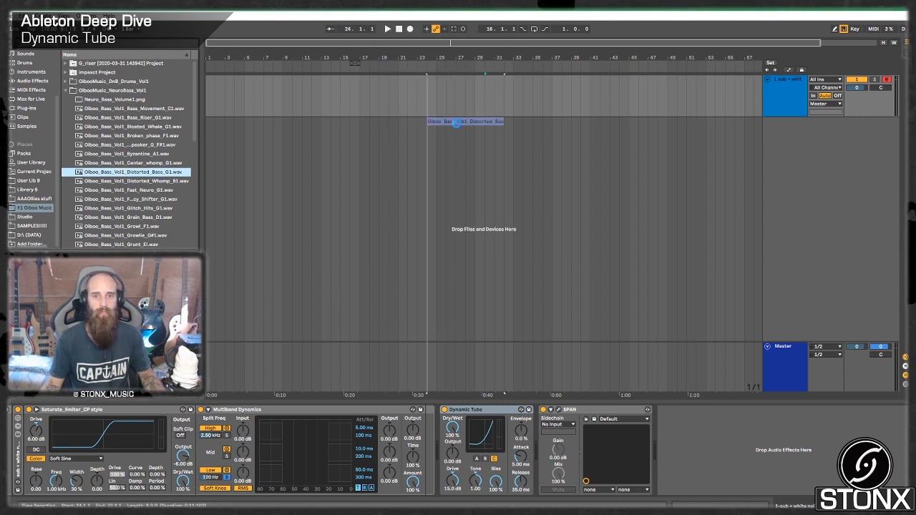
pyautogui.click(386, 28)
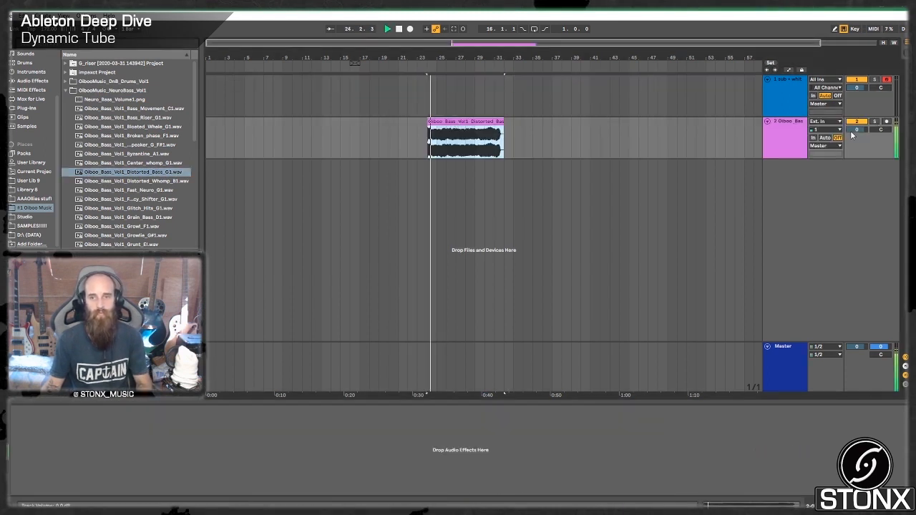
pyautogui.moveTo(856, 128); pyautogui.dragTo(857, 143)
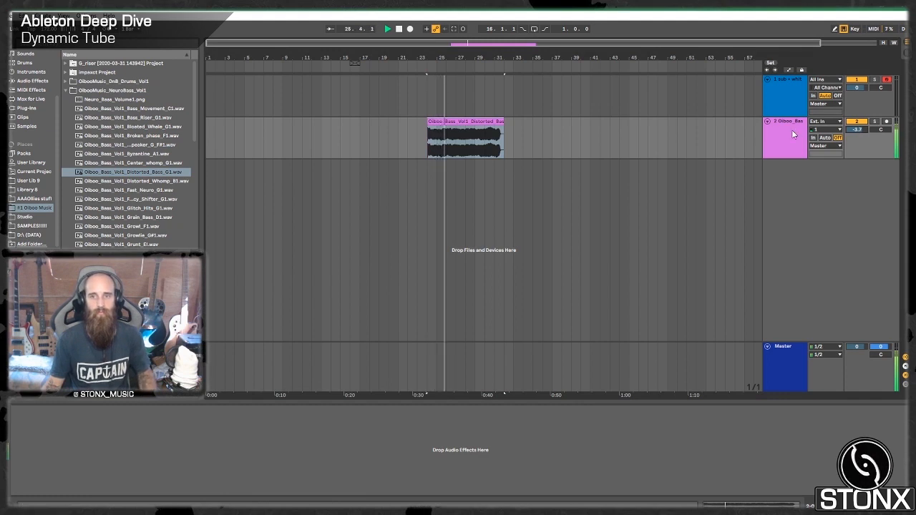
pyautogui.click(785, 97)
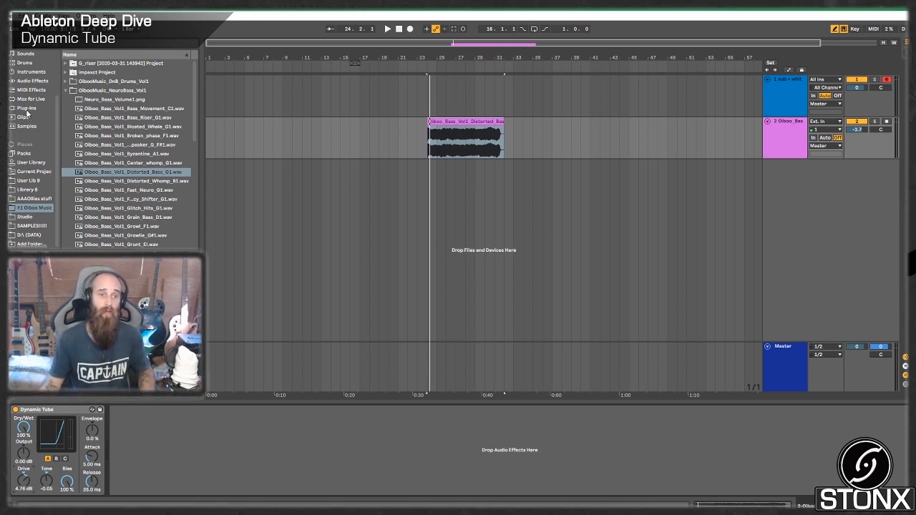
# Load SPAN from the plug-ins browser after Dynamic Tube and play the bass to meter RMS and peaks.
pyautogui.click(29, 109)
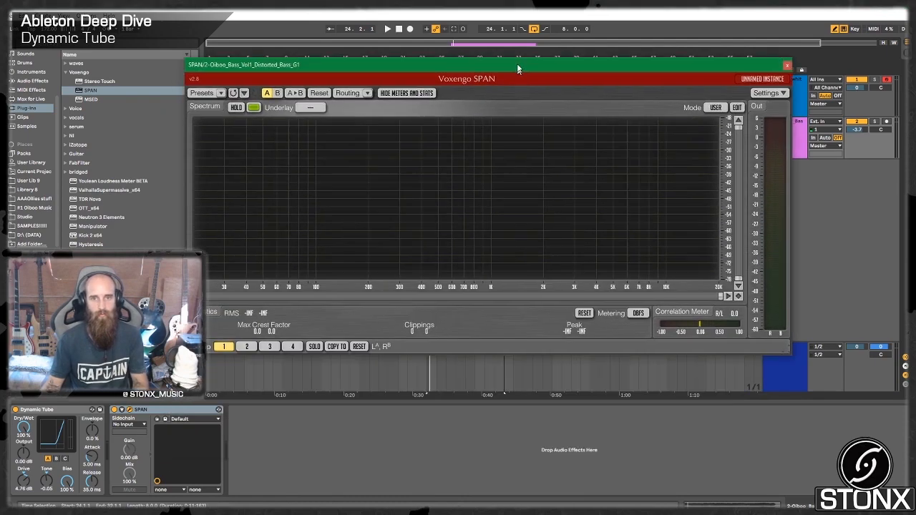
pyautogui.click(387, 29)
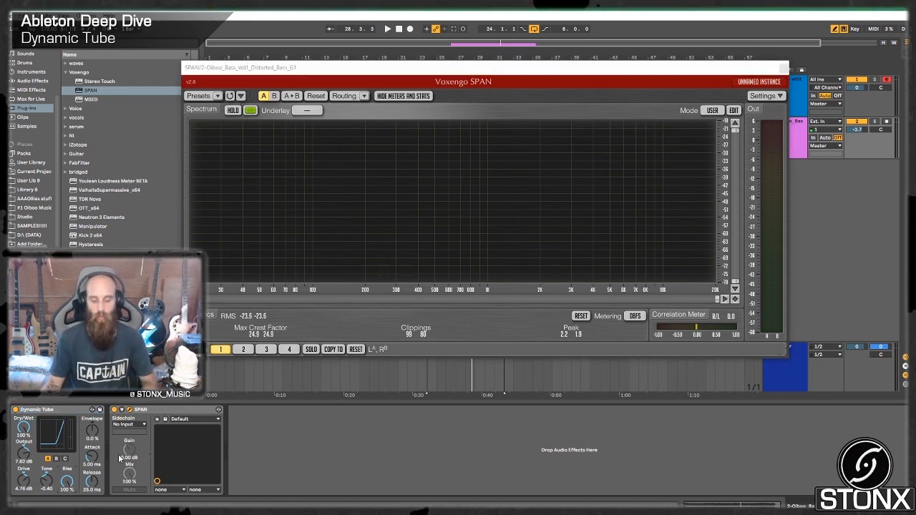
pyautogui.click(387, 29)
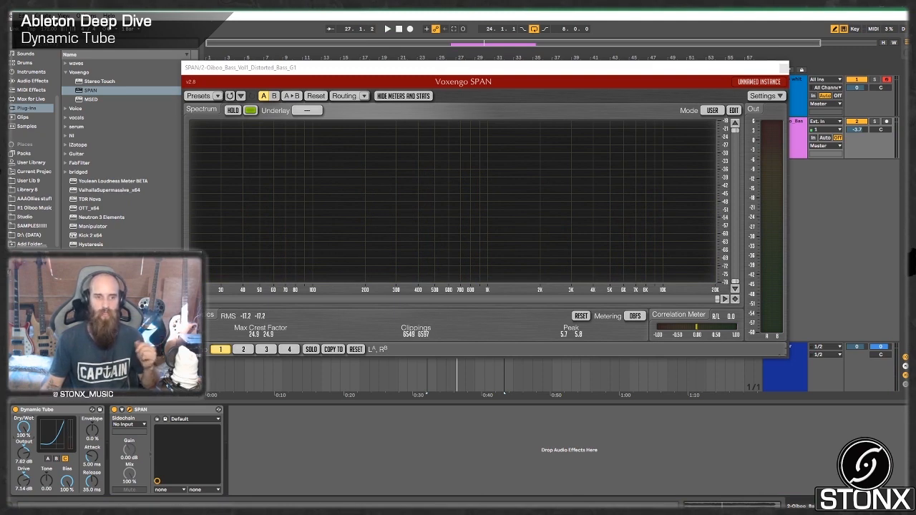
pyautogui.click(387, 29)
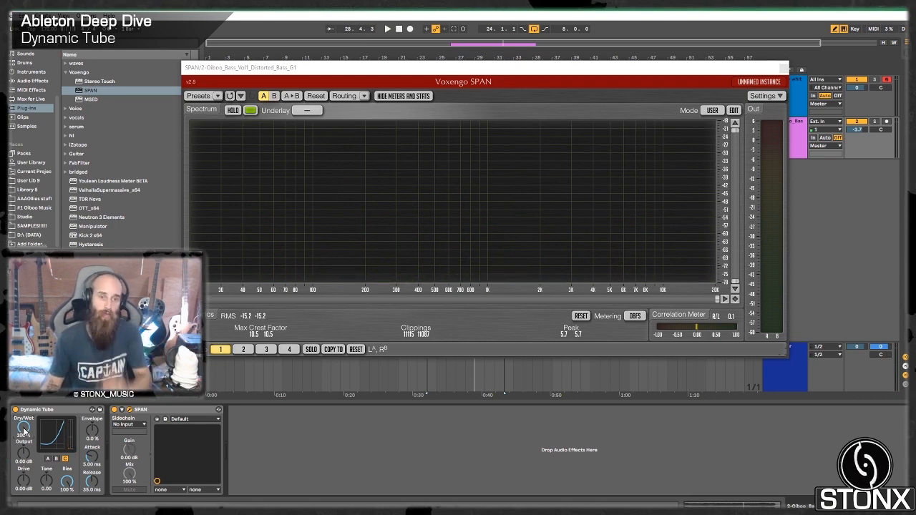
pyautogui.click(387, 28)
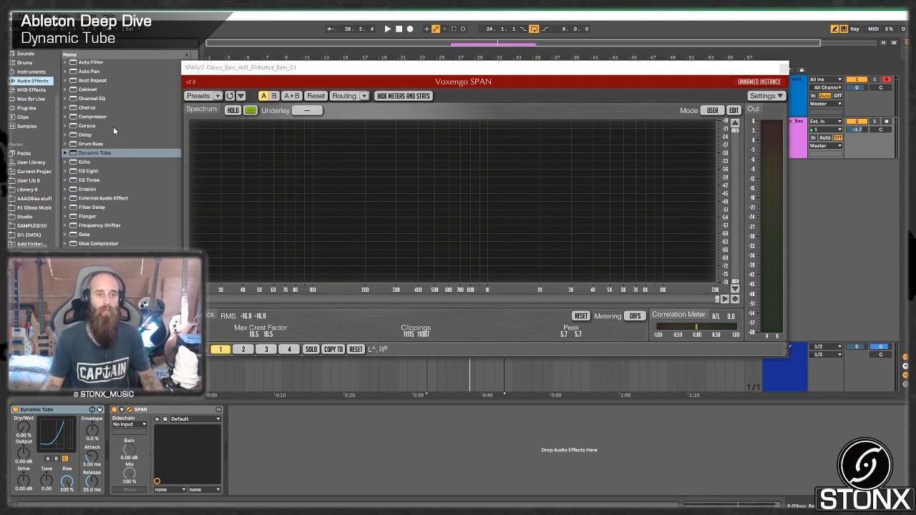
# Scroll the Audio Effects list past Dynamic Tube down to Saturator, Utility and Vocoder.
pyautogui.scroll(-3)
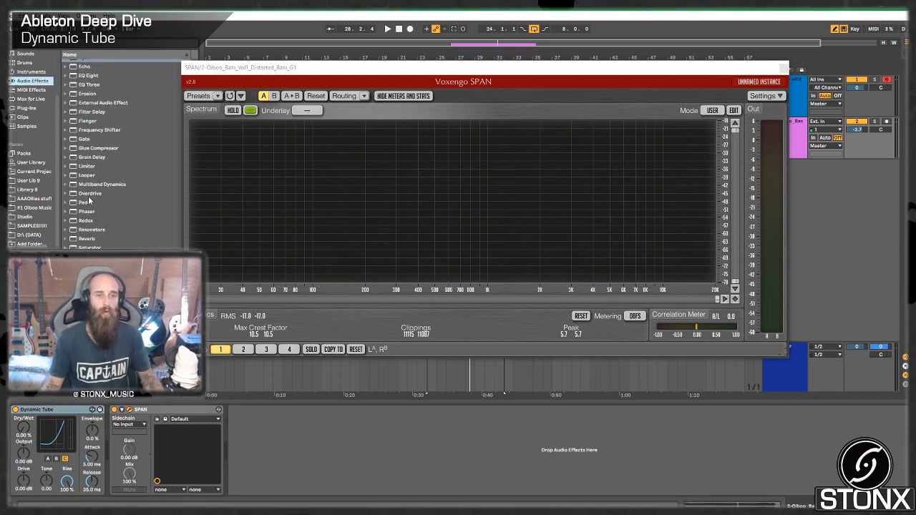
pyautogui.scroll(-3)
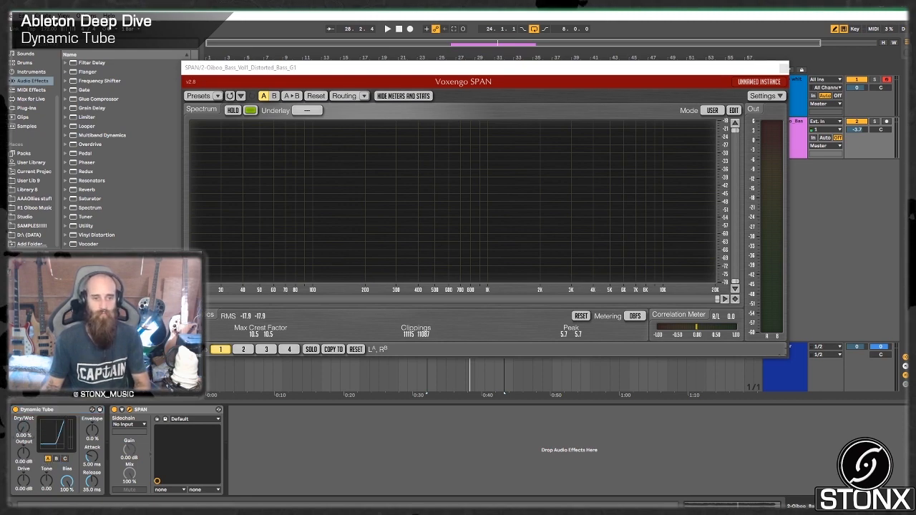
# Start playback so SPAN draws the distorted bass's full harmonic spectrum after Dynamic Tube.
pyautogui.click(387, 28)
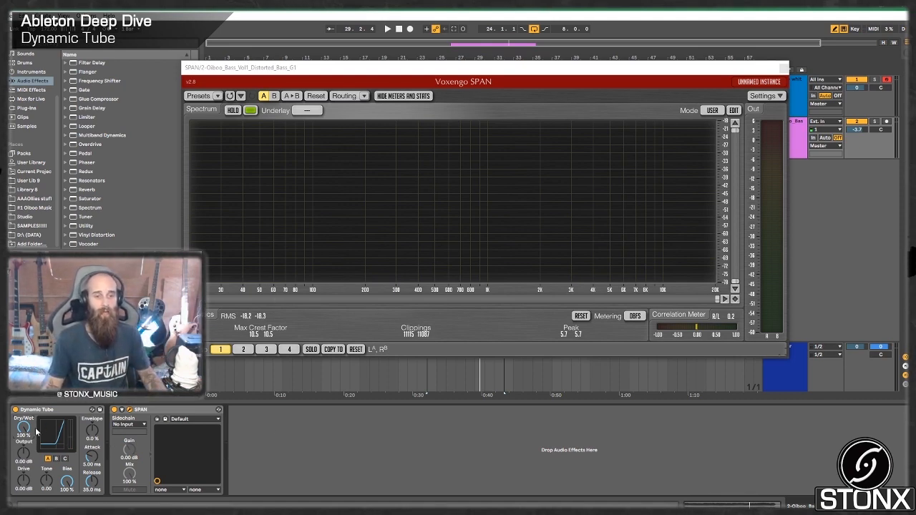
pyautogui.click(387, 29)
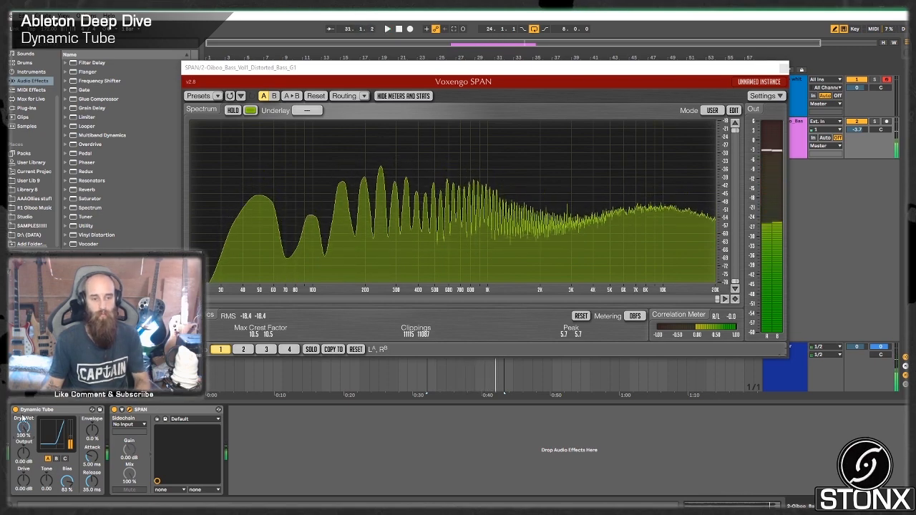
# Load the Max for Live LFO audio effect onto the bass track after SPAN.
pyautogui.click(30, 89)
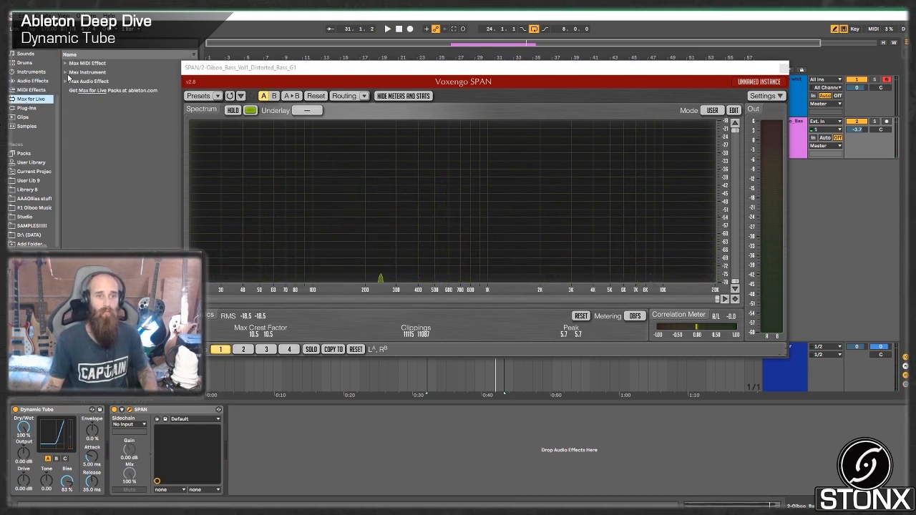
pyautogui.click(66, 80)
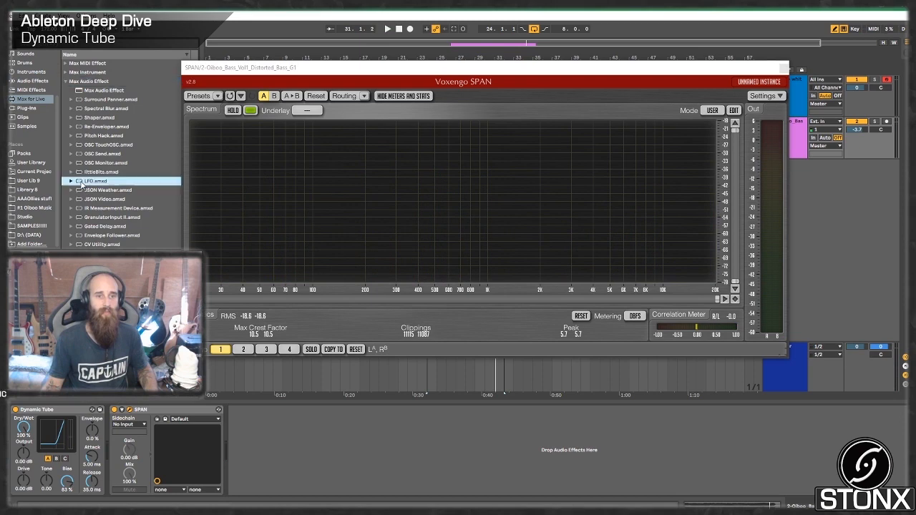
pyautogui.doubleClick(93, 181)
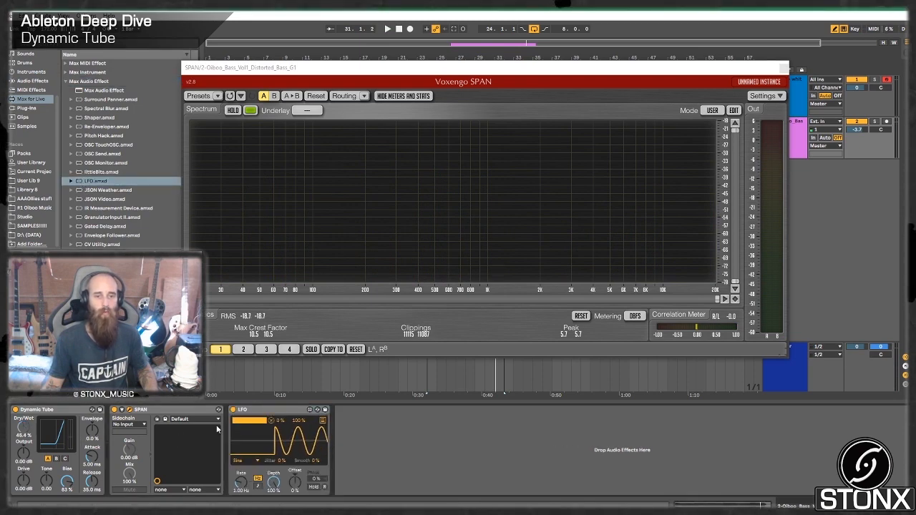
pyautogui.click(387, 29)
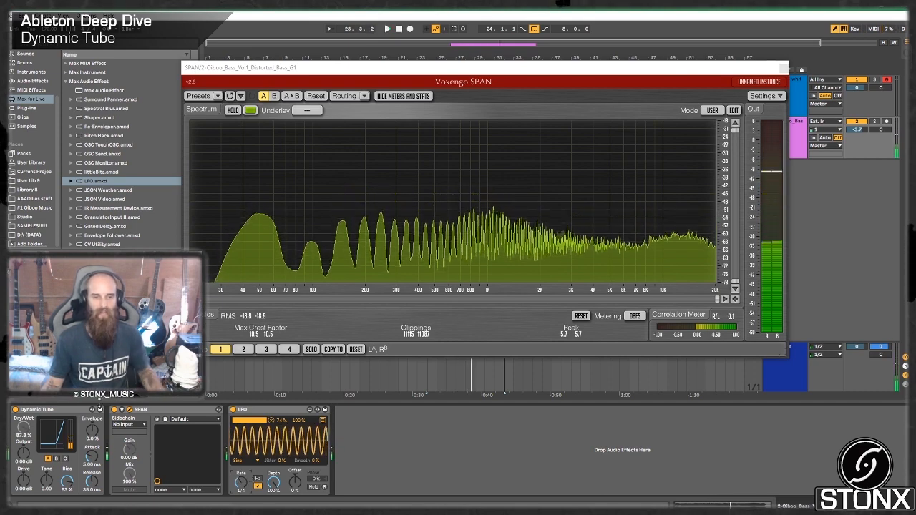
pyautogui.click(32, 80)
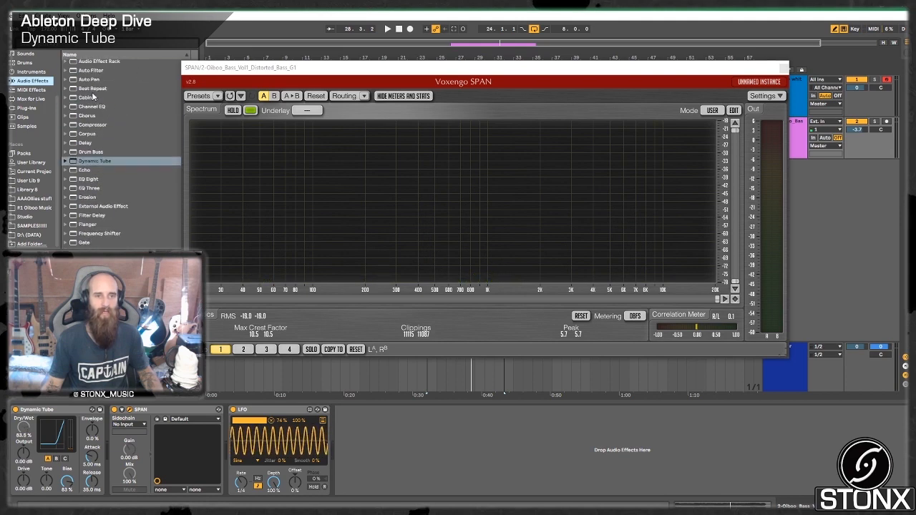
# Append an Auto Filter to the bass track's chain after the LFO.
pyautogui.doubleClick(90, 70)
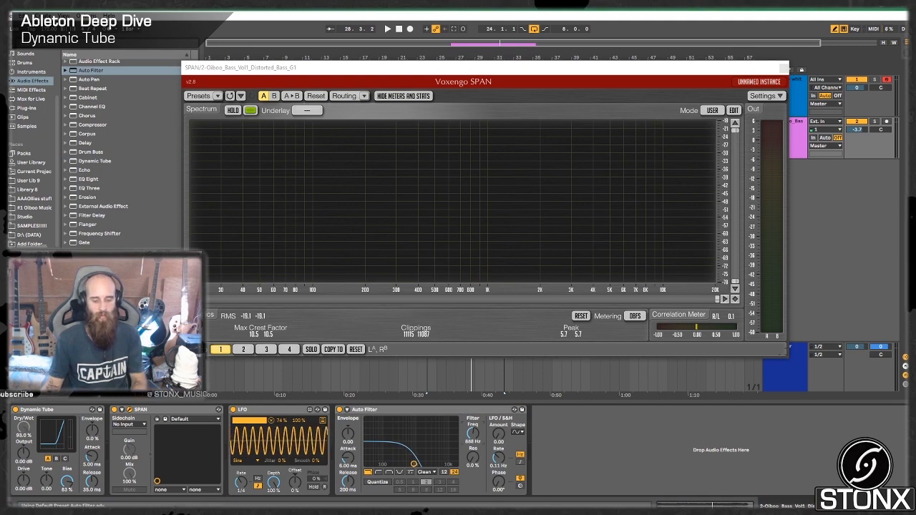
pyautogui.click(386, 28)
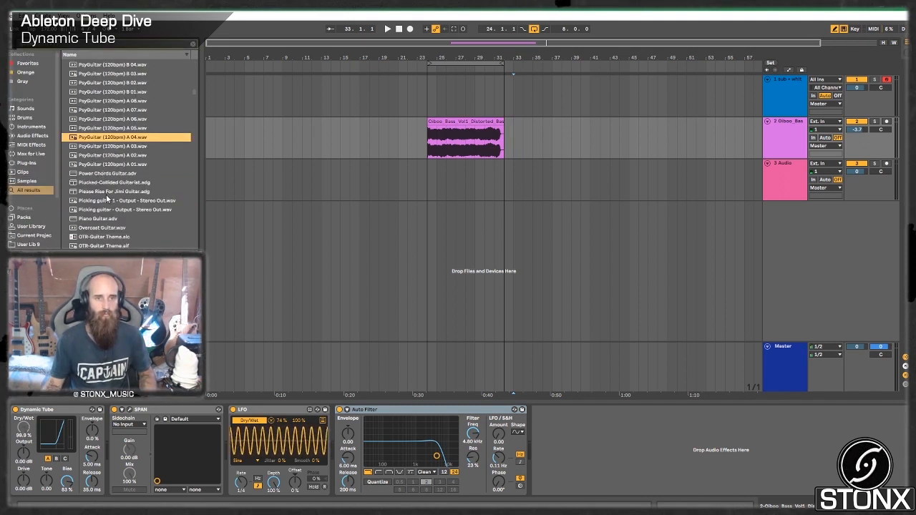
# Place the picking guitar recording on a new audio track from bar 33 and show its empty device chain.
pyautogui.click(97, 217)
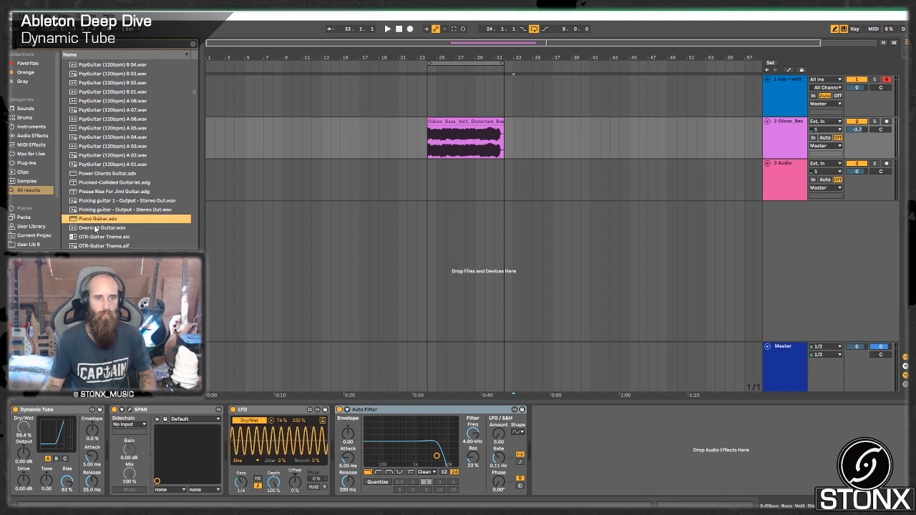
pyautogui.click(127, 209)
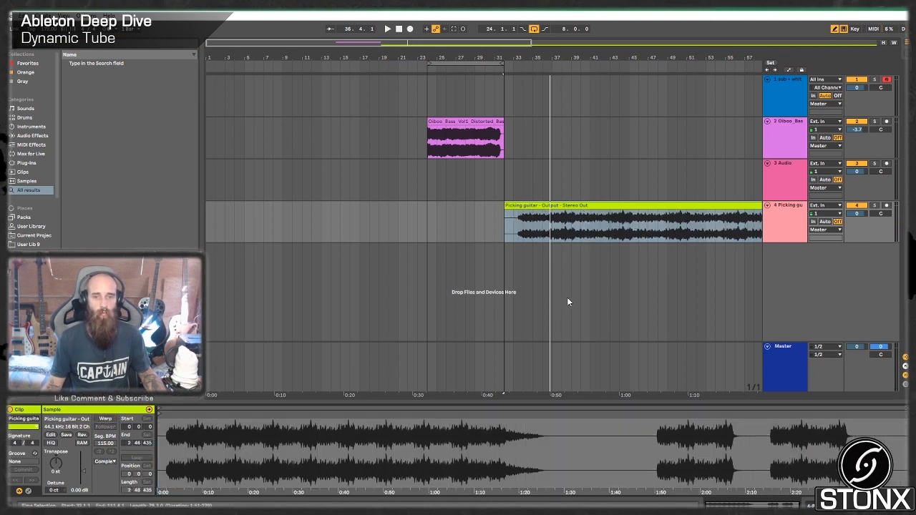
pyautogui.click(630, 226)
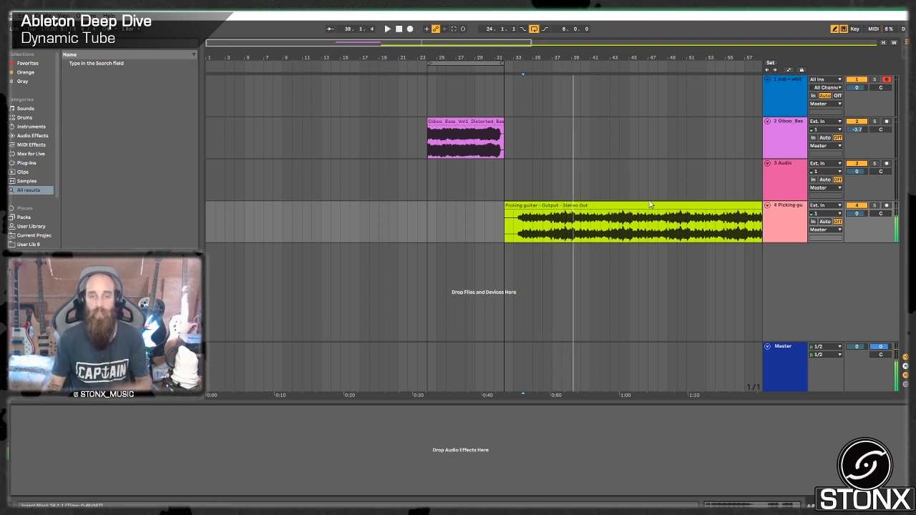
pyautogui.moveTo(622, 195)
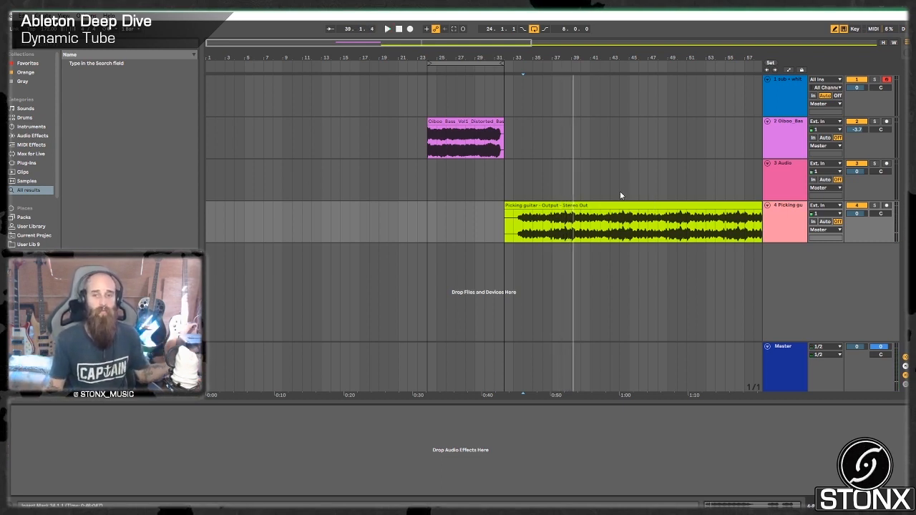
# Load Dynamic Tube from the Audio Effects category onto the picking guitar track.
pyautogui.click(784, 227)
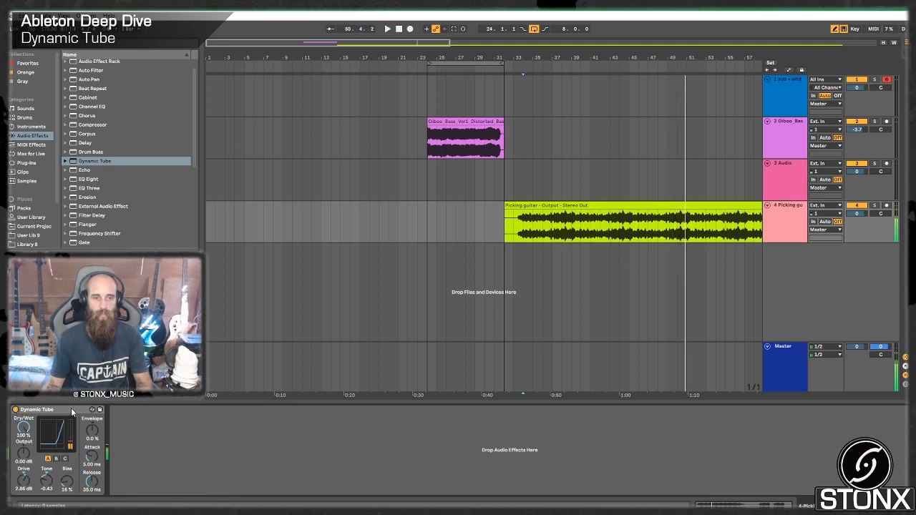
pyautogui.moveTo(46, 98)
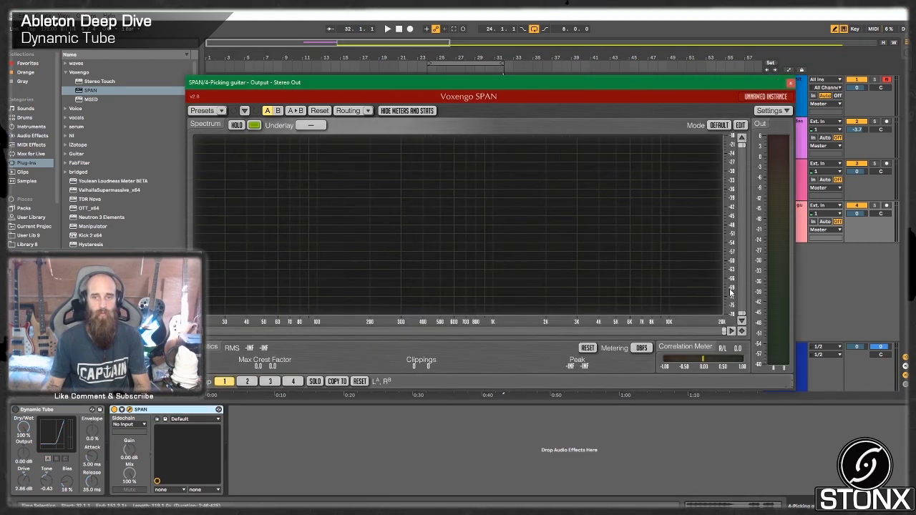
# Close the guitar's SPAN window and select the bass track to reveal its Dynamic Tube, SPAN, LFO and Auto Filter chain.
pyautogui.click(386, 28)
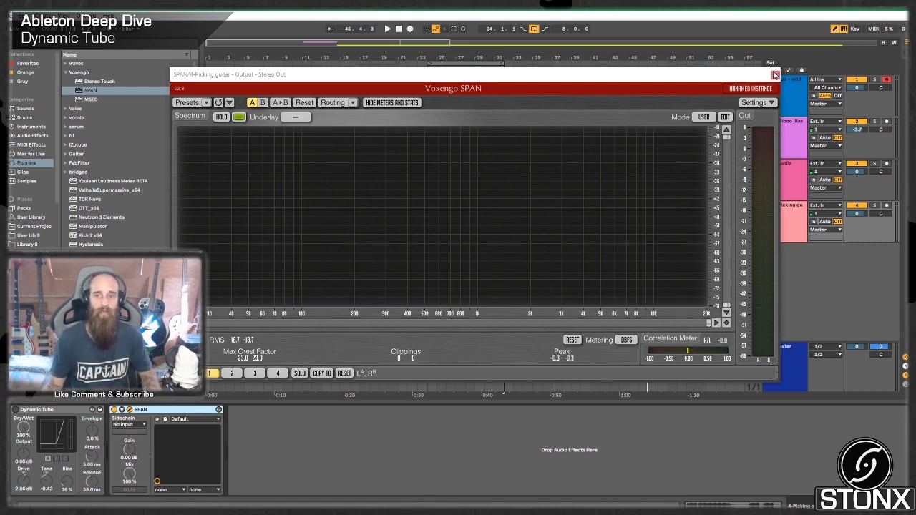
pyautogui.click(773, 75)
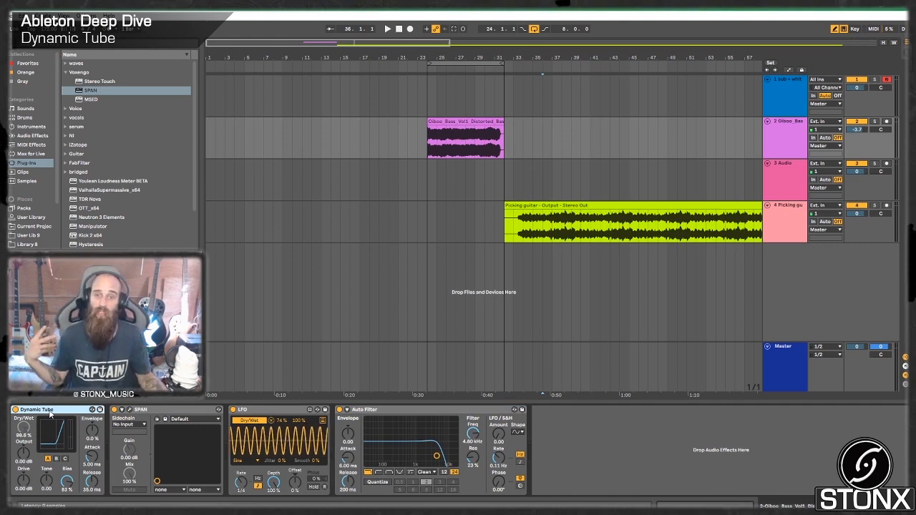